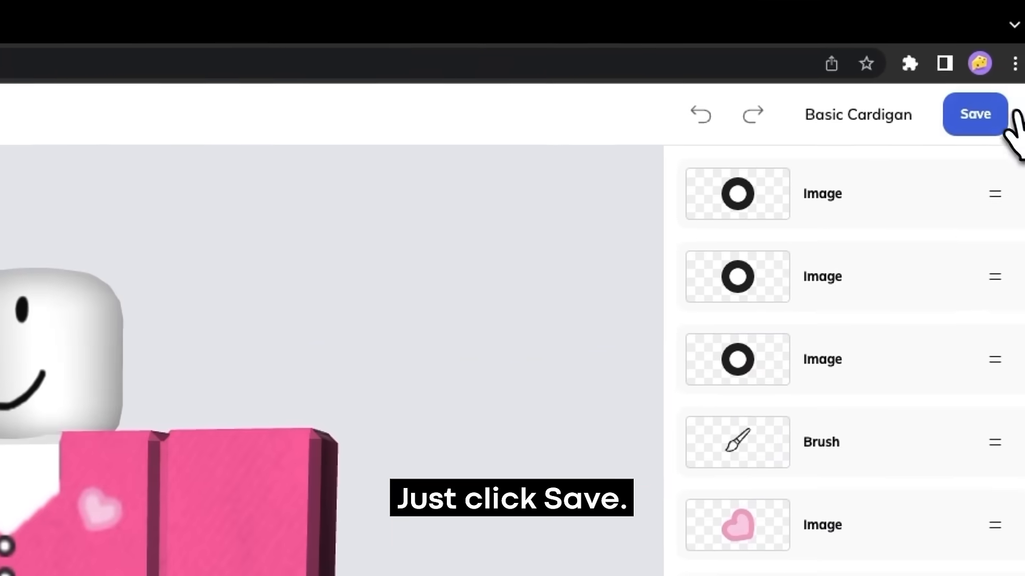
- Save the Pink Cardigan outfit, adding the #y2k tag and browsing more suggested tags
click(974, 113)
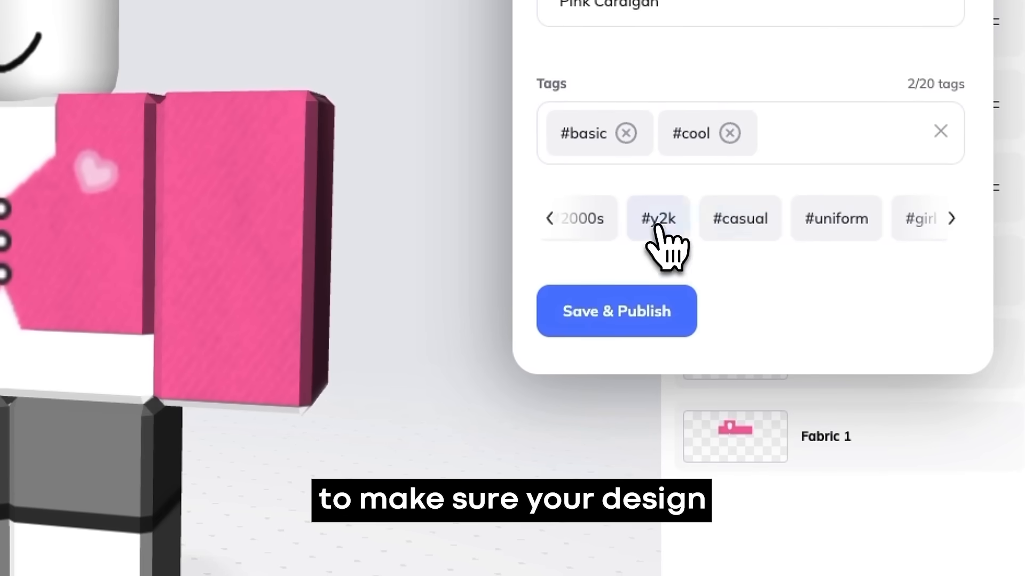
click(657, 218)
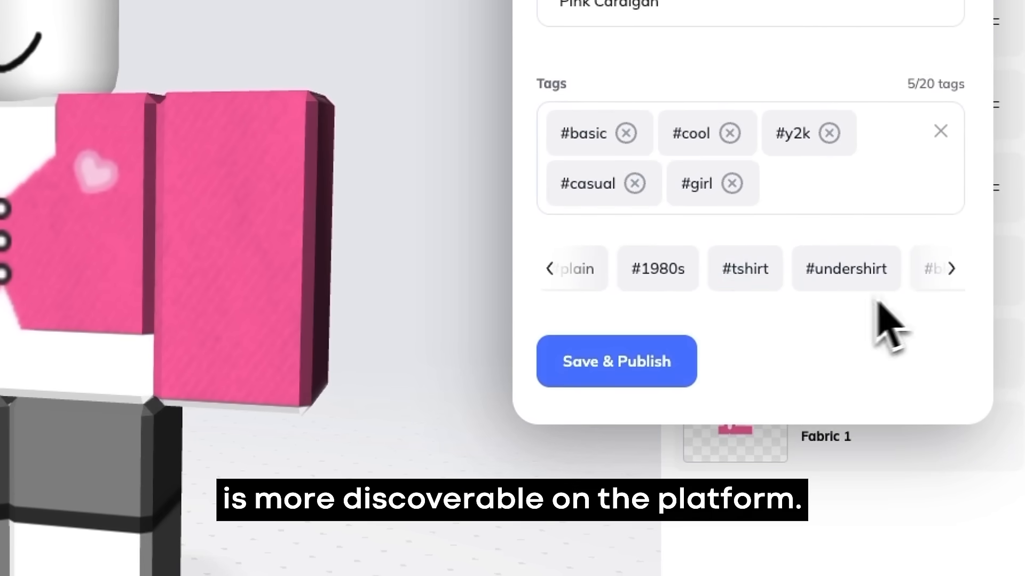
click(951, 268)
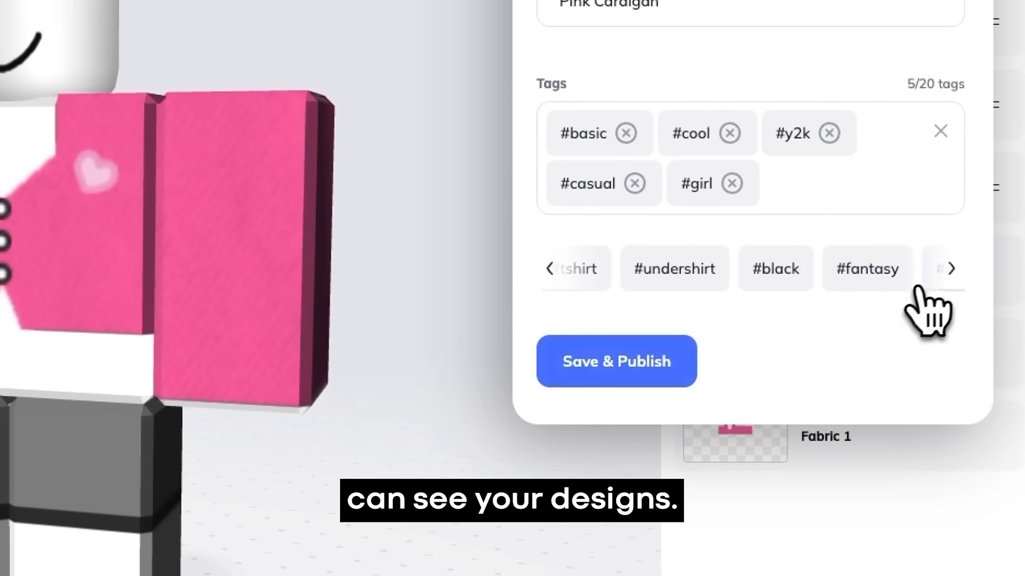
click(614, 362)
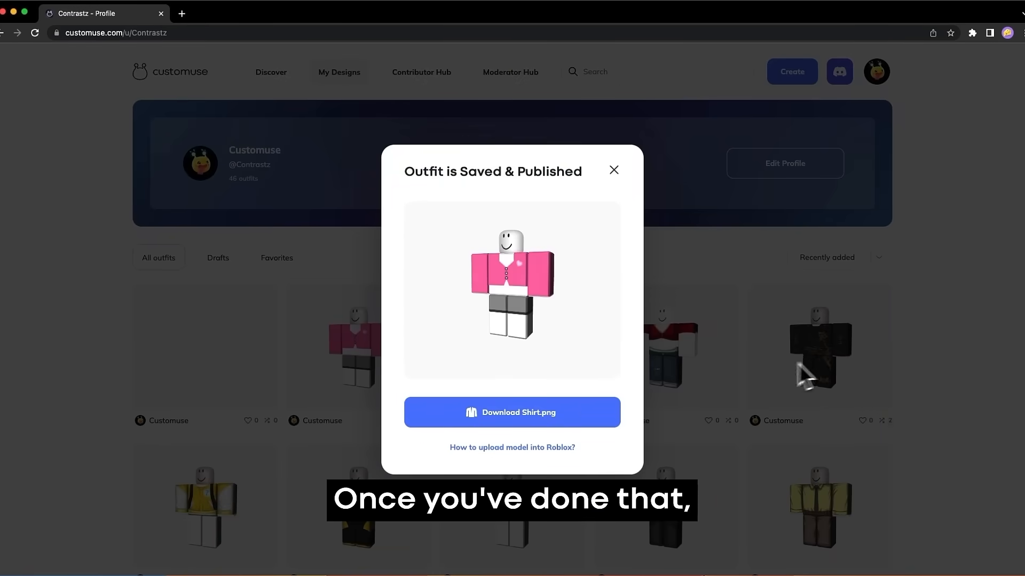
- Download the outfit's shirt image as Shirt.png from the confirmation dialog
click(512, 413)
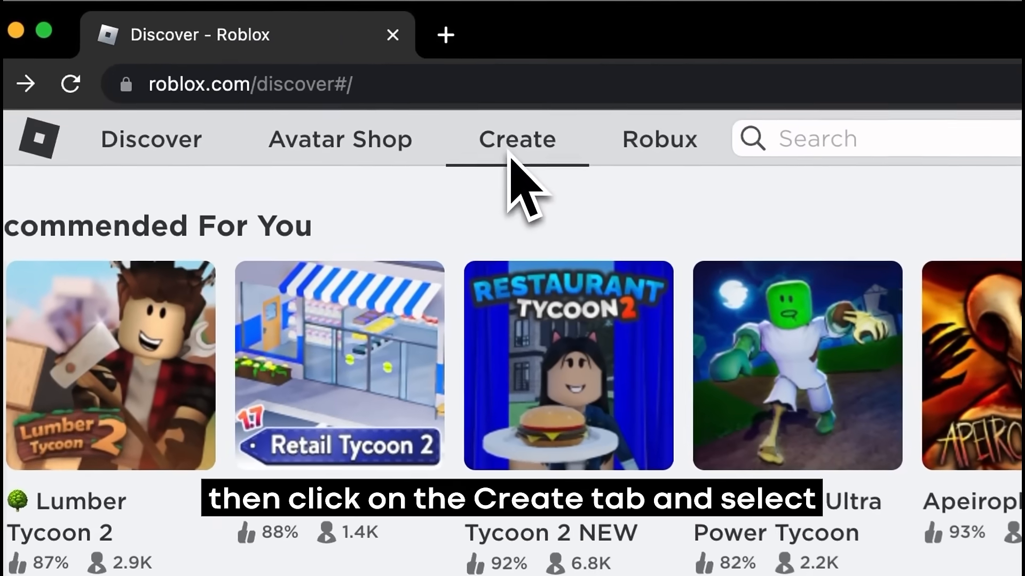
- Go to Roblox's Create area and switch to the Shirts upload tab
click(516, 138)
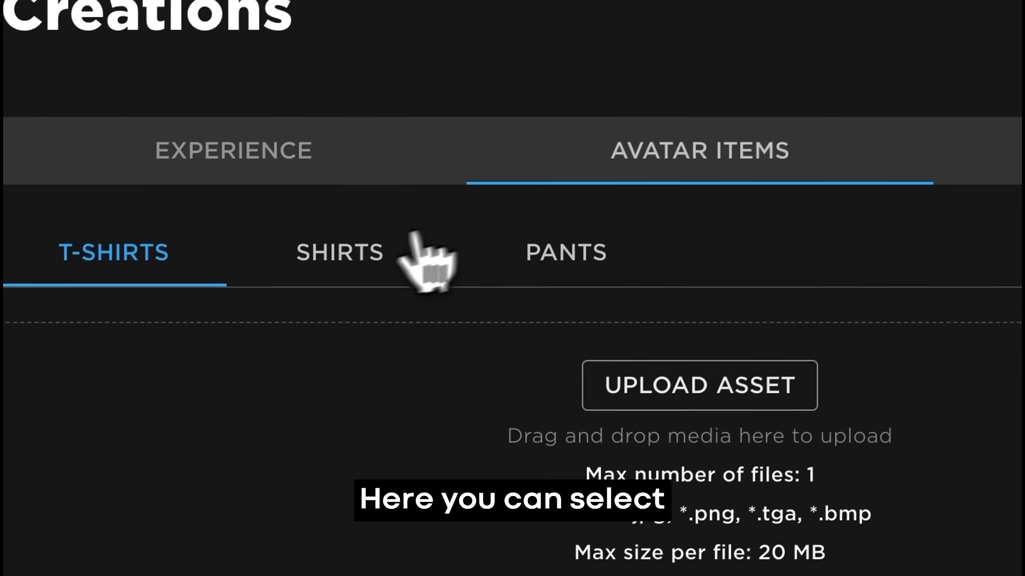
click(339, 253)
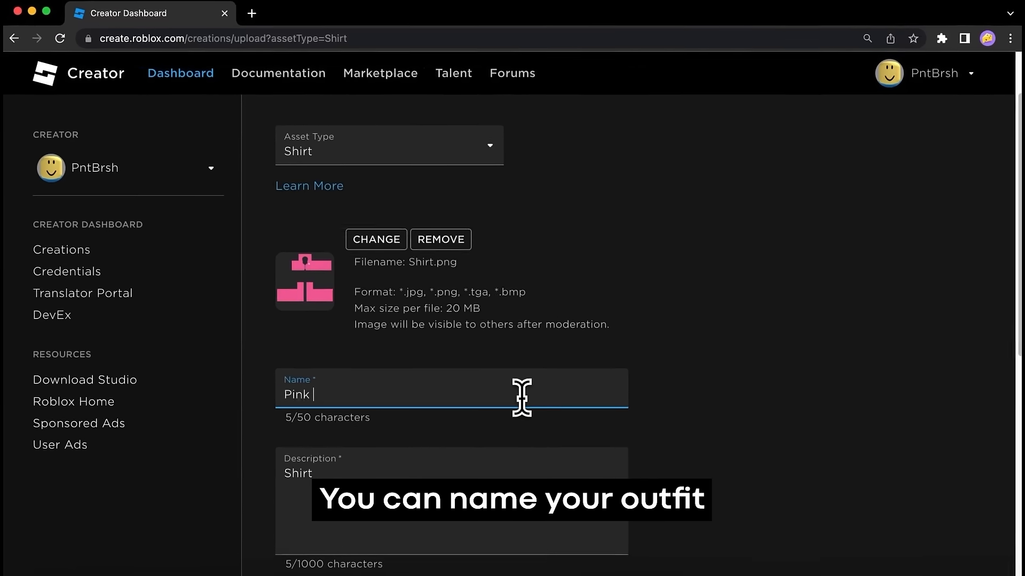
- Upload Pink Shirt with description 'Shirt', confirming the 10 Robux fee
text(Shirt)
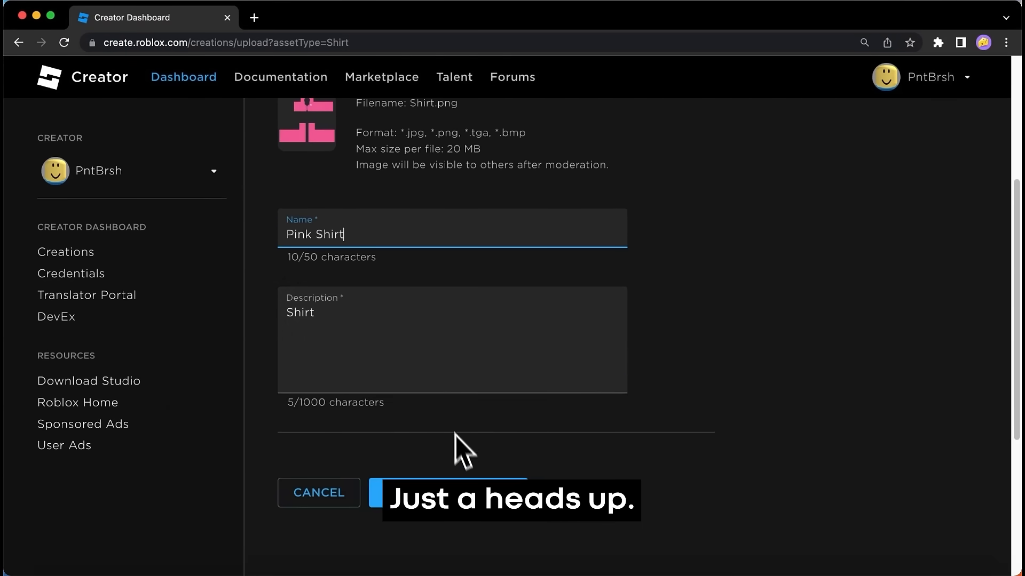
click(448, 492)
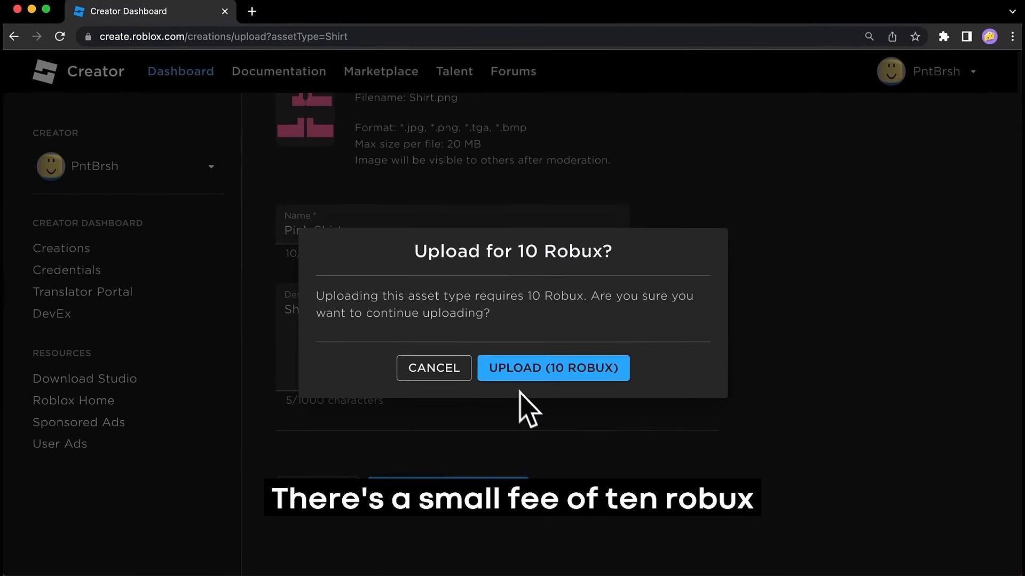
click(552, 367)
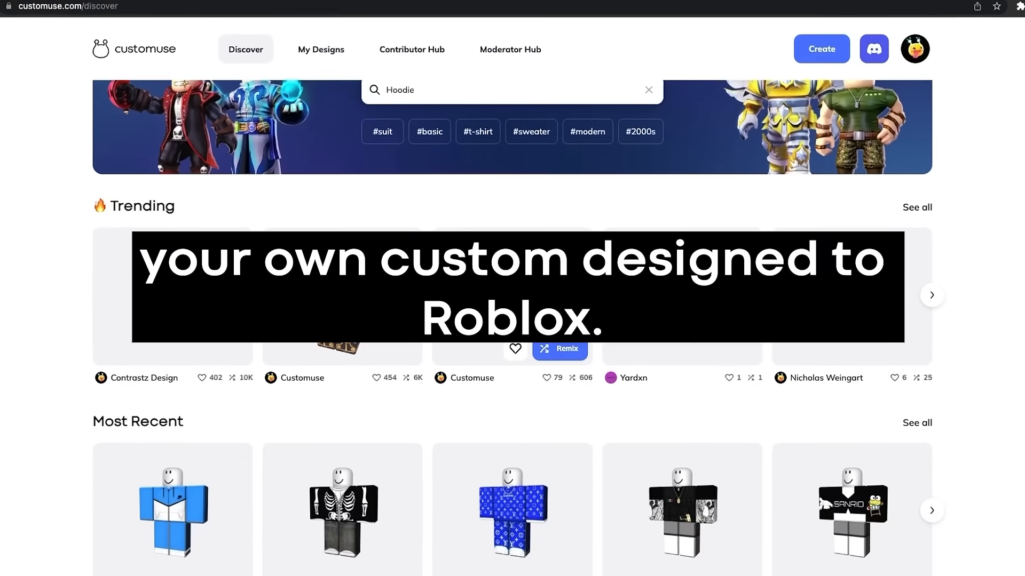
scroll(down, 3)
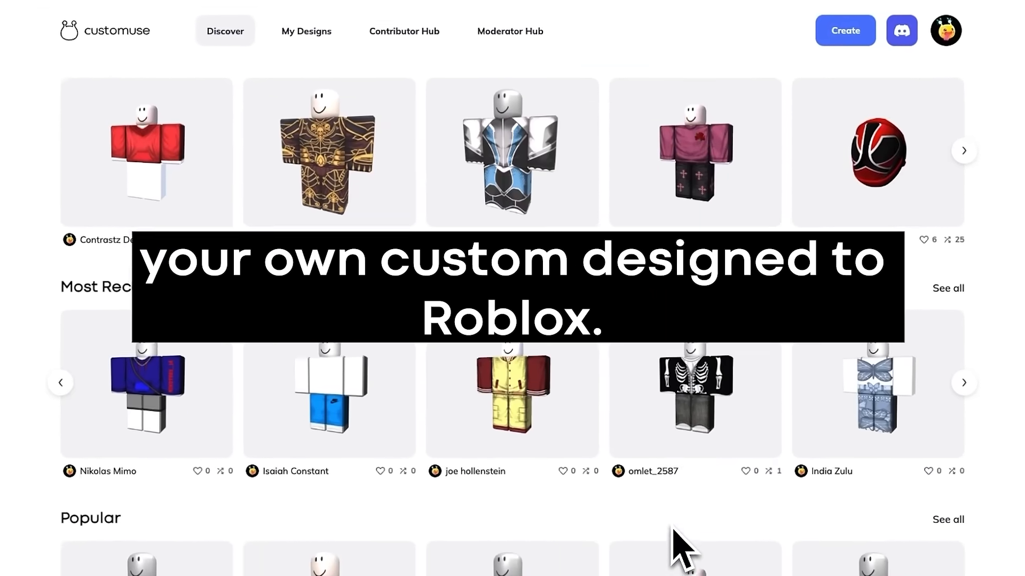